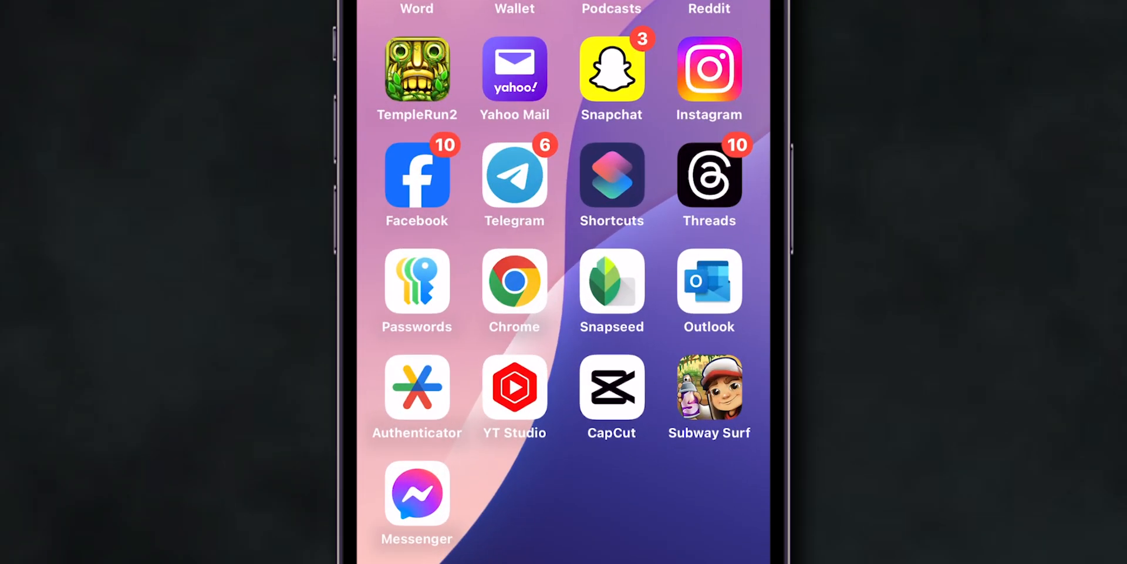
- Launch Chrome on iPhone and reach its Settings with the signed-in account row
left_click(514, 281)
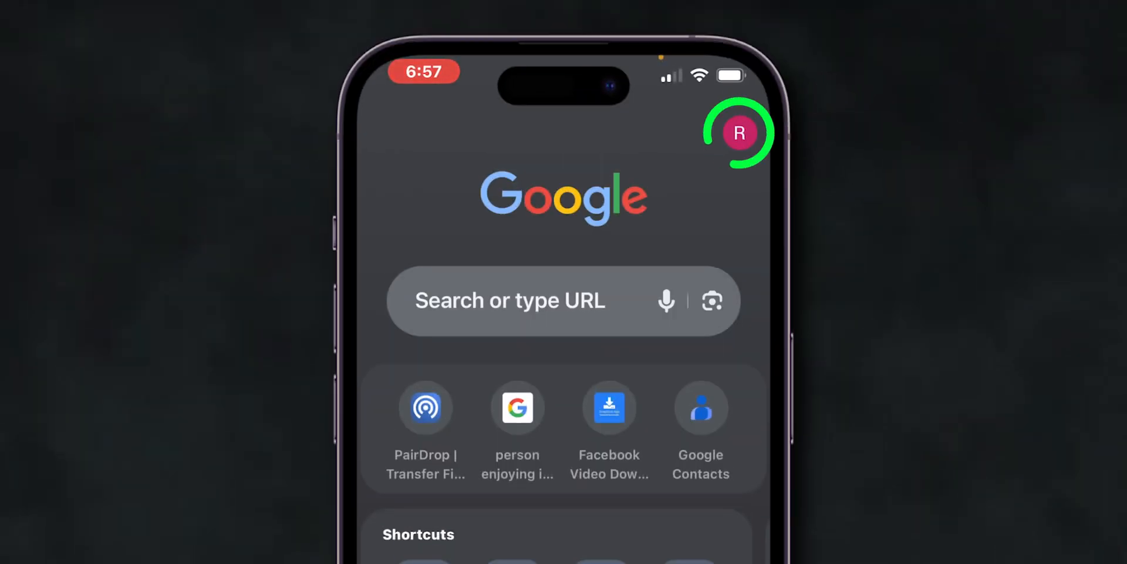
left_click(740, 132)
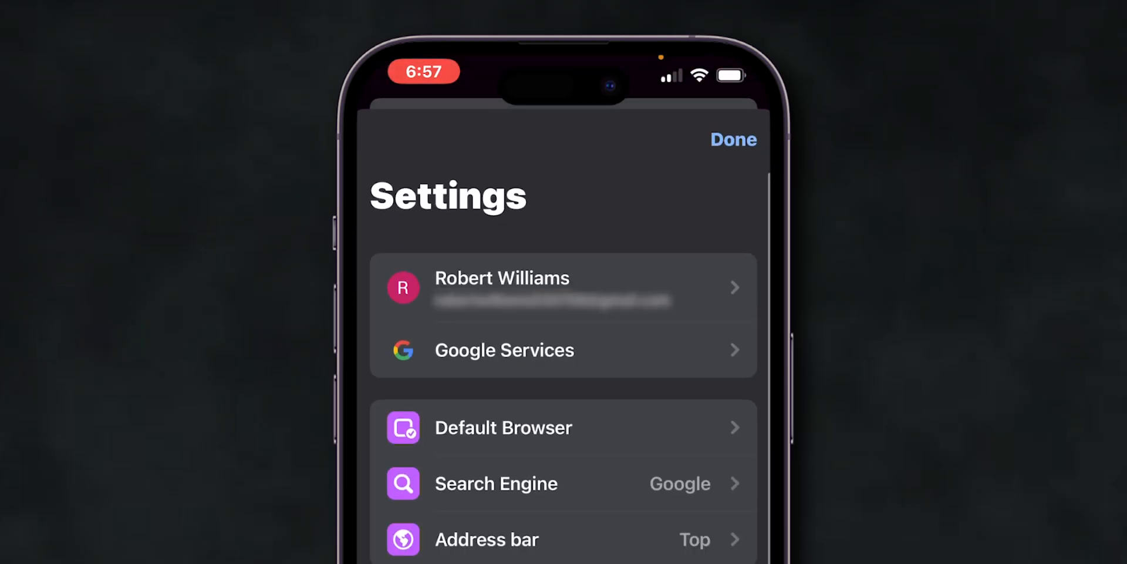
left_click(565, 289)
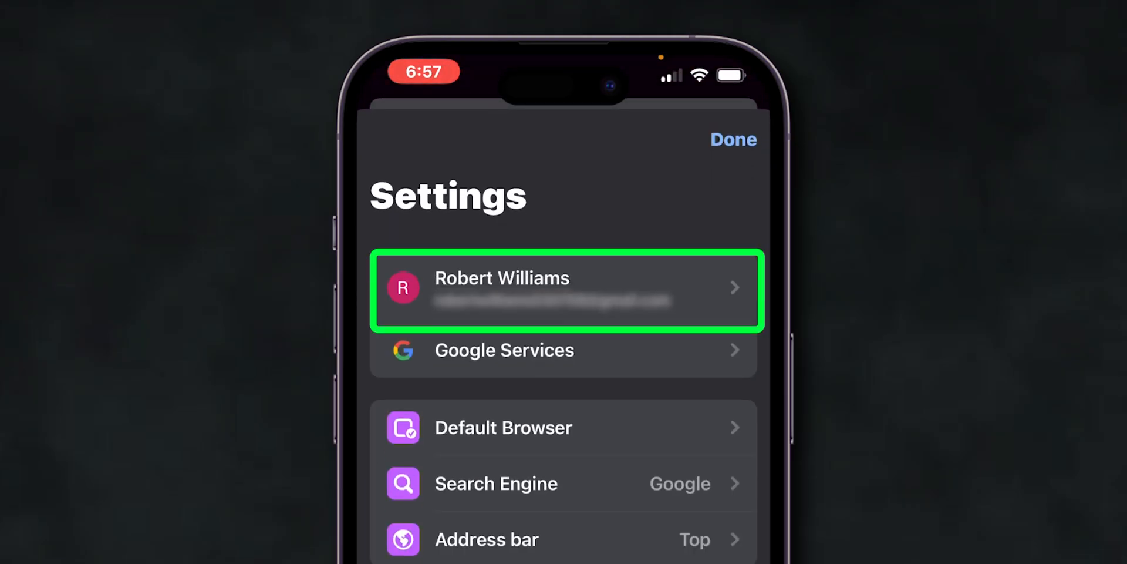
- From the account's Manage accounts on this device page, sign out of the current Google account
left_click(566, 289)
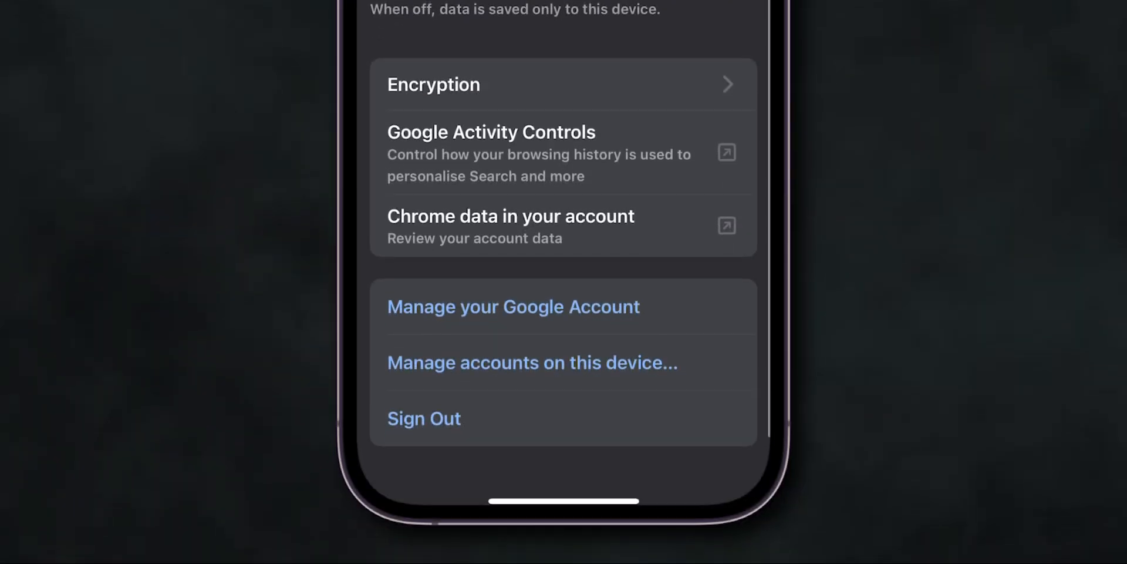
left_click(530, 363)
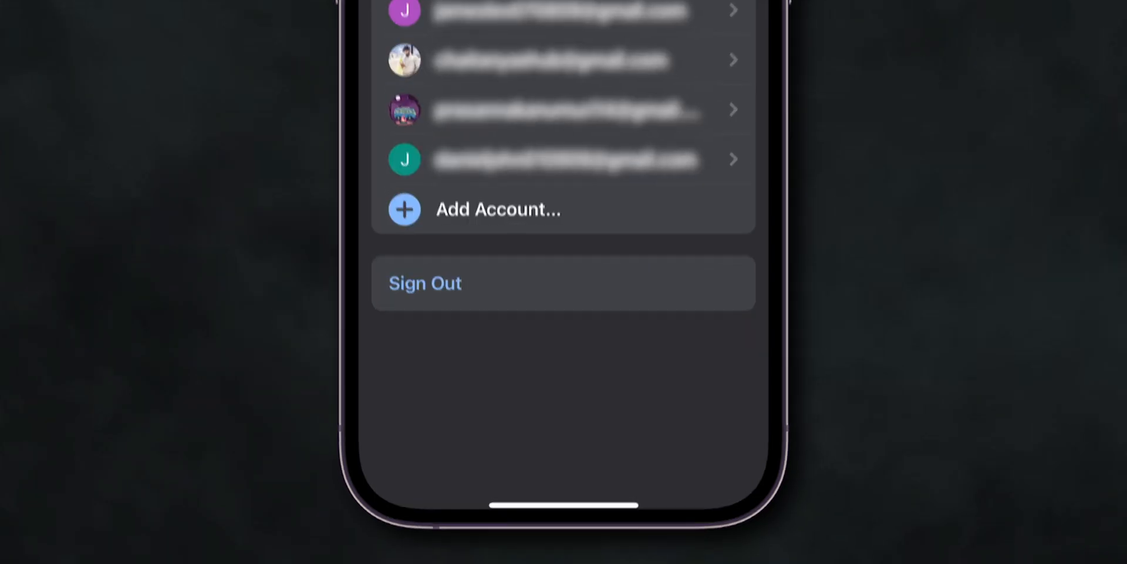
scroll("down", 3)
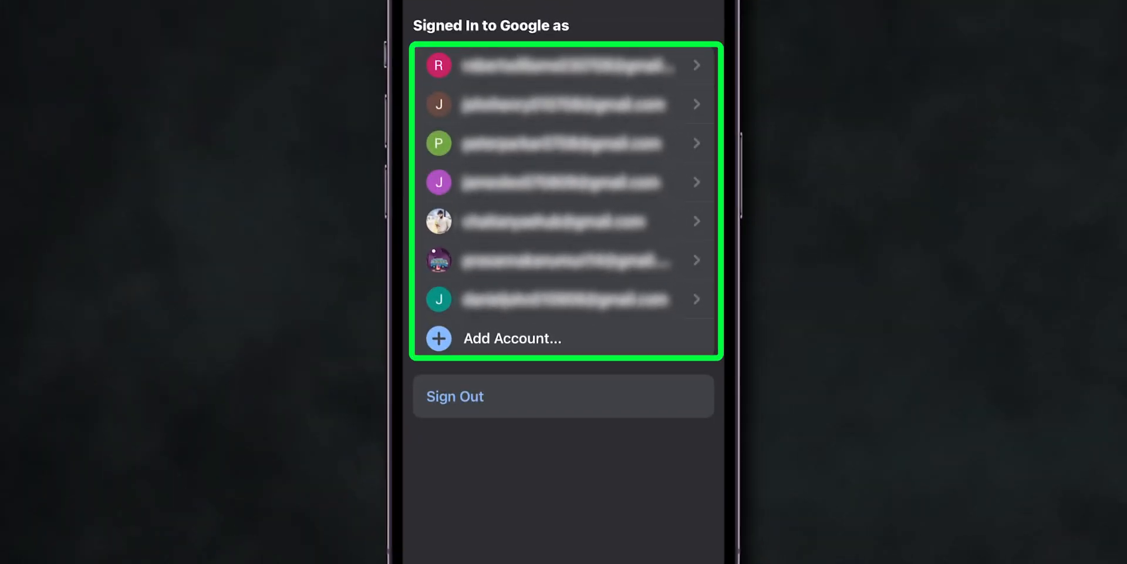
scroll("down", 3)
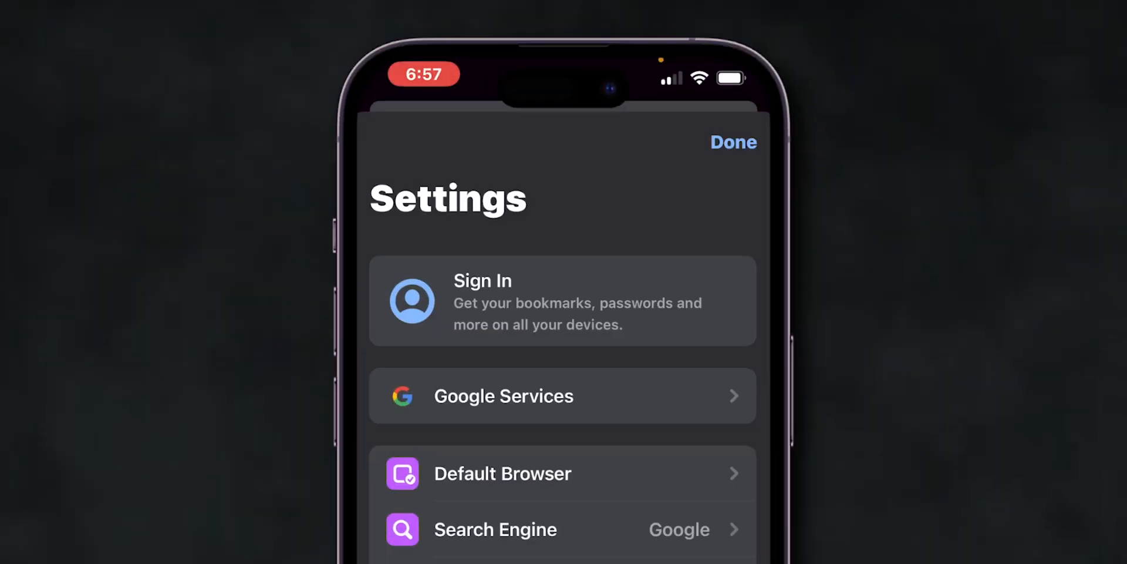
- Start Sign In and pick a different Google account from the Choose an Account list
left_click(562, 301)
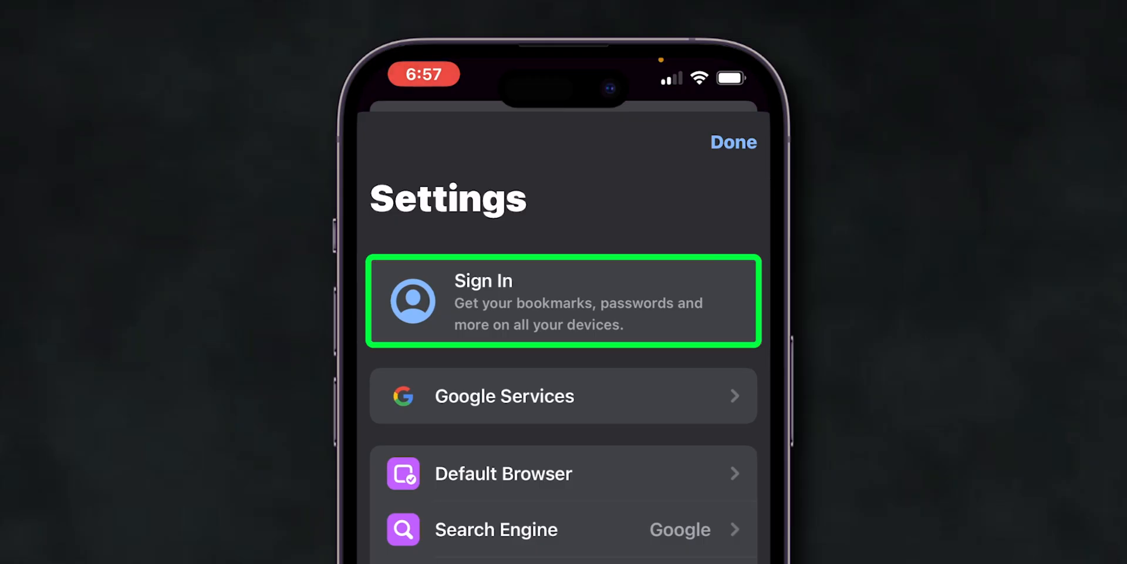
left_click(564, 301)
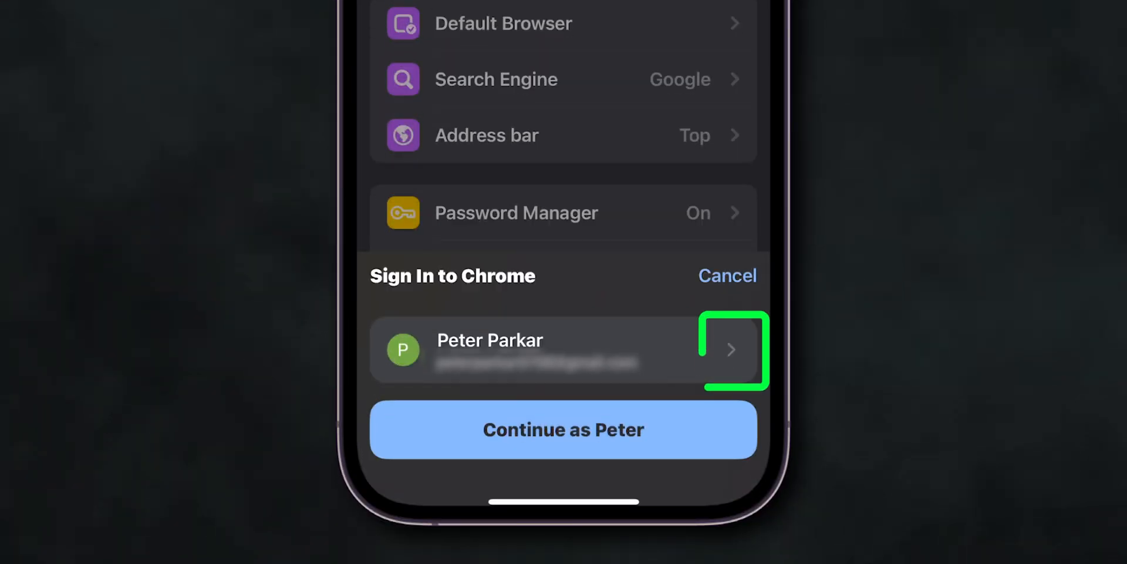
left_click(732, 350)
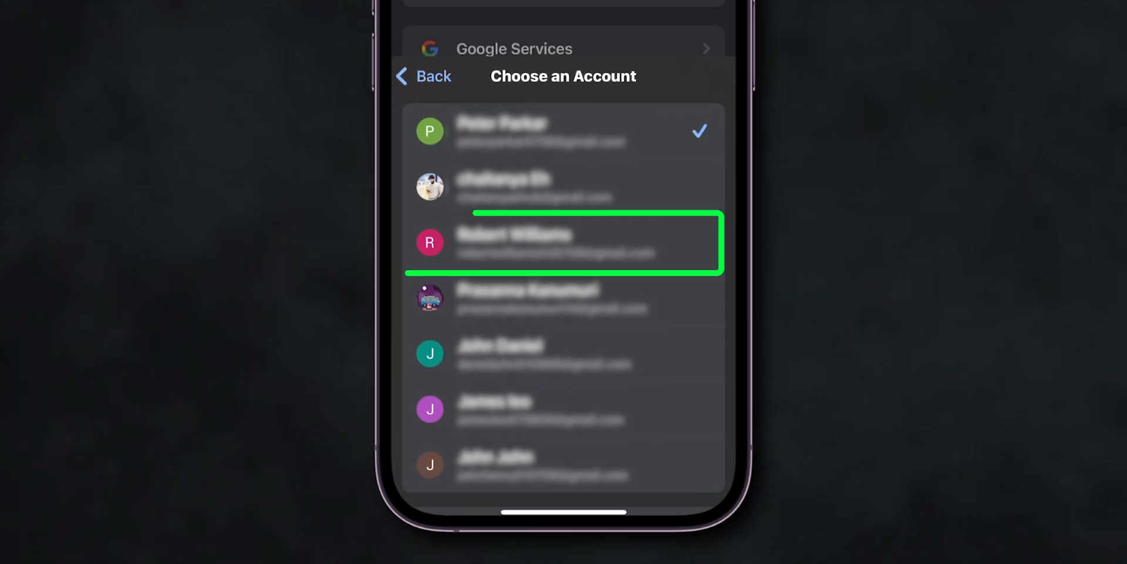
left_click(562, 242)
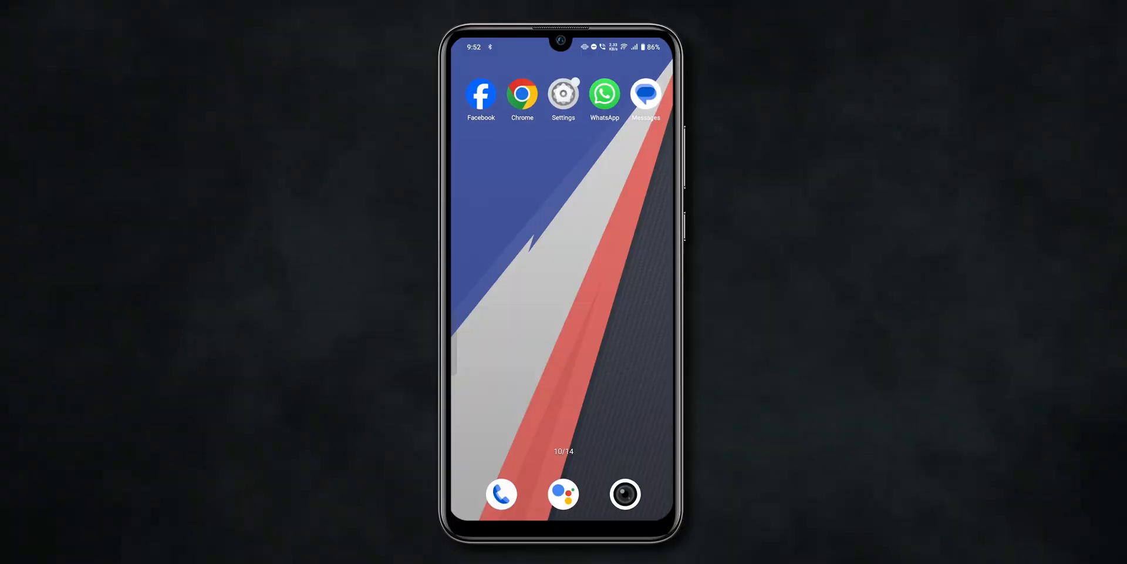
- Launch Chrome on Android and reach Settings via the three-dot menu, showing the synced account
left_click(521, 94)
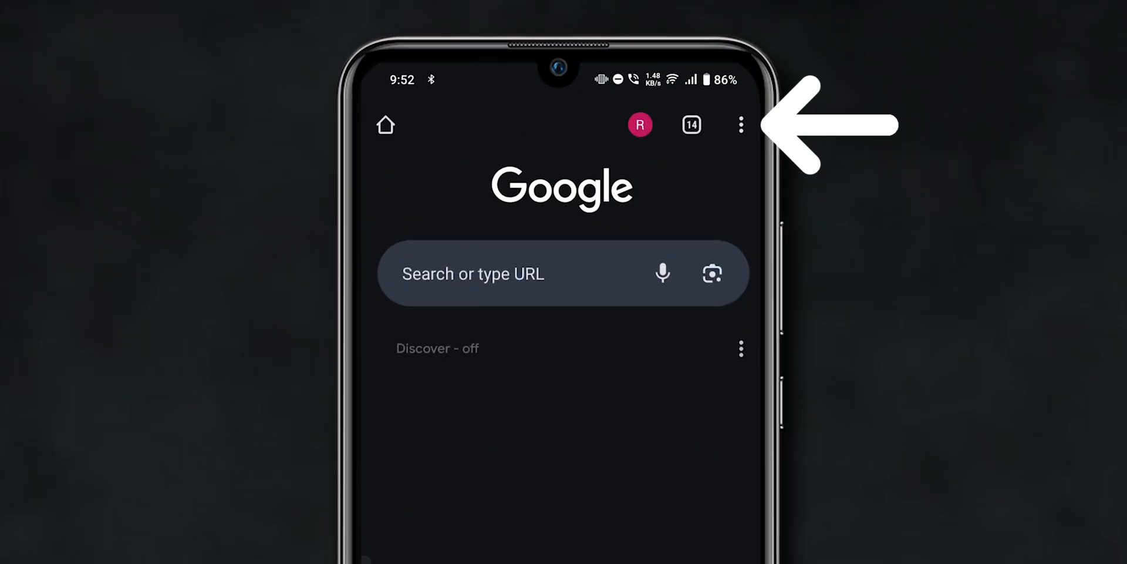
left_click(741, 124)
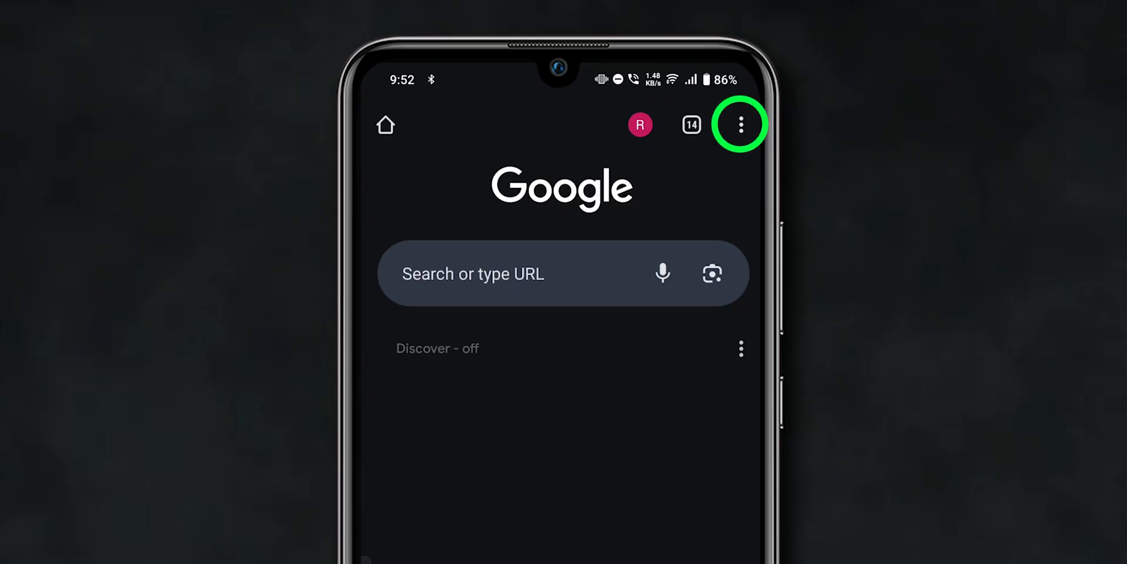
left_click(741, 124)
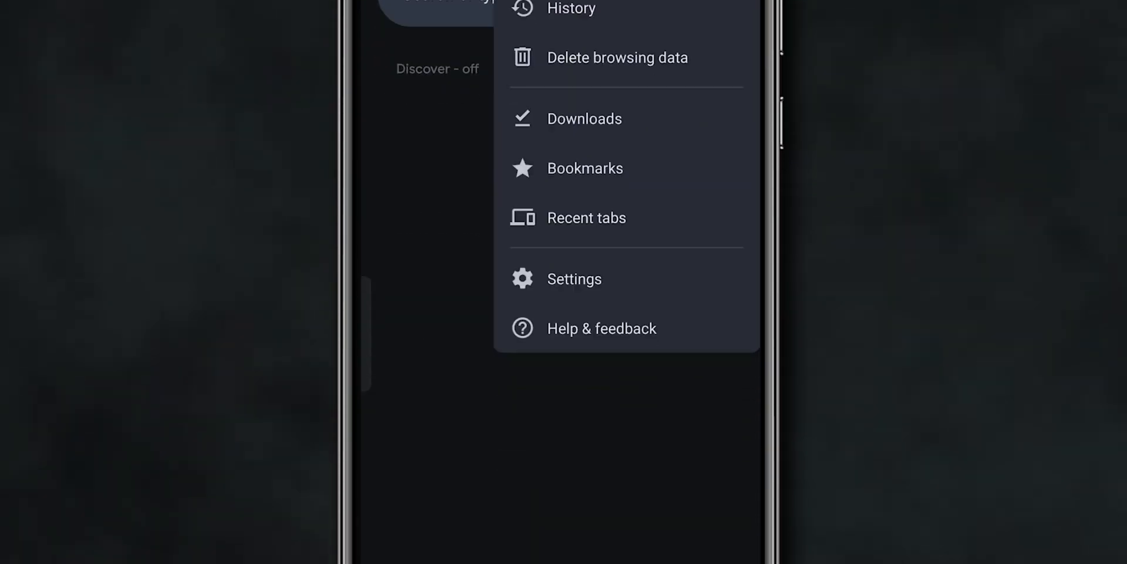
left_click(575, 278)
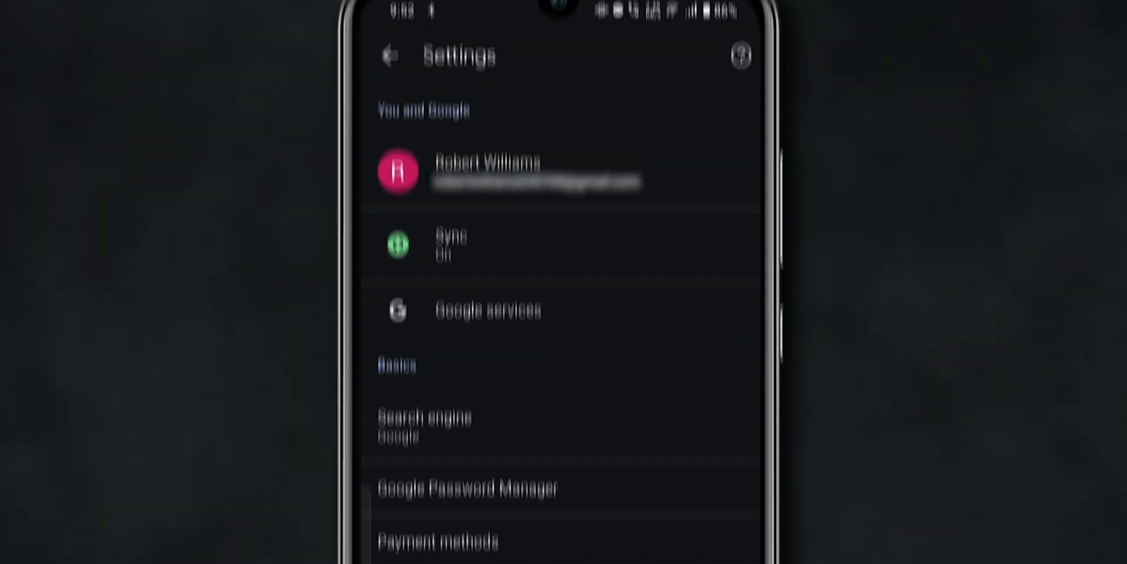
- From the account page, choose Sign out and turn off sync and confirm with Continue
left_click(487, 172)
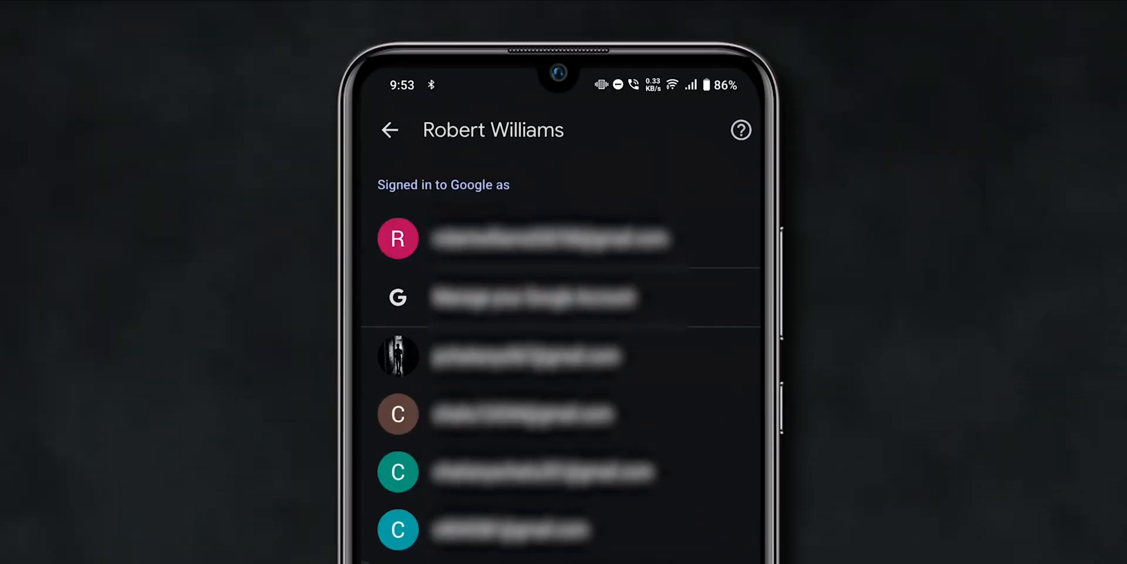
scroll("down", 3)
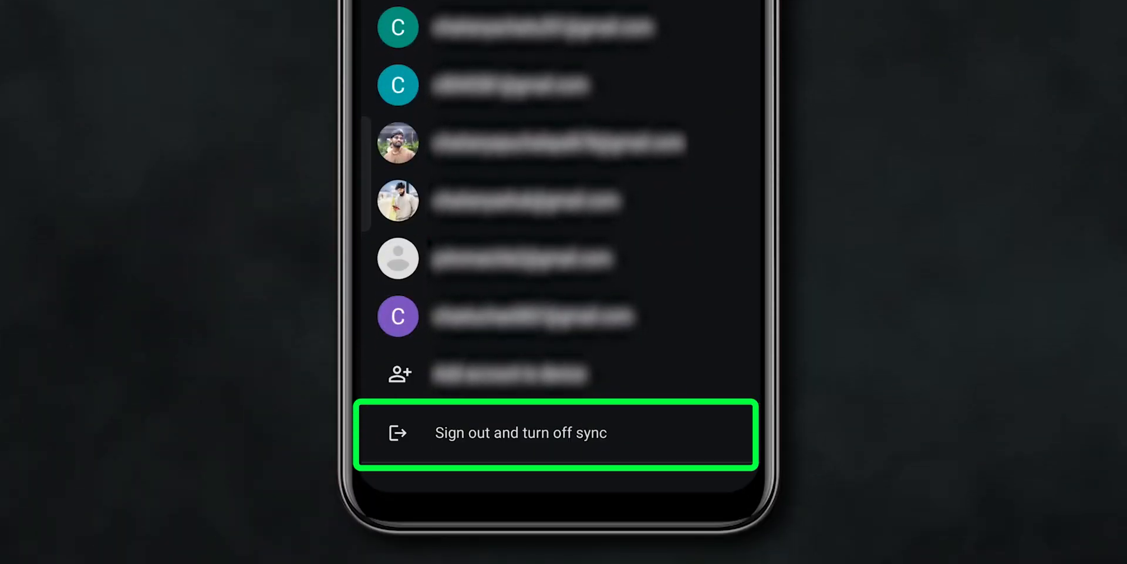
left_click(520, 432)
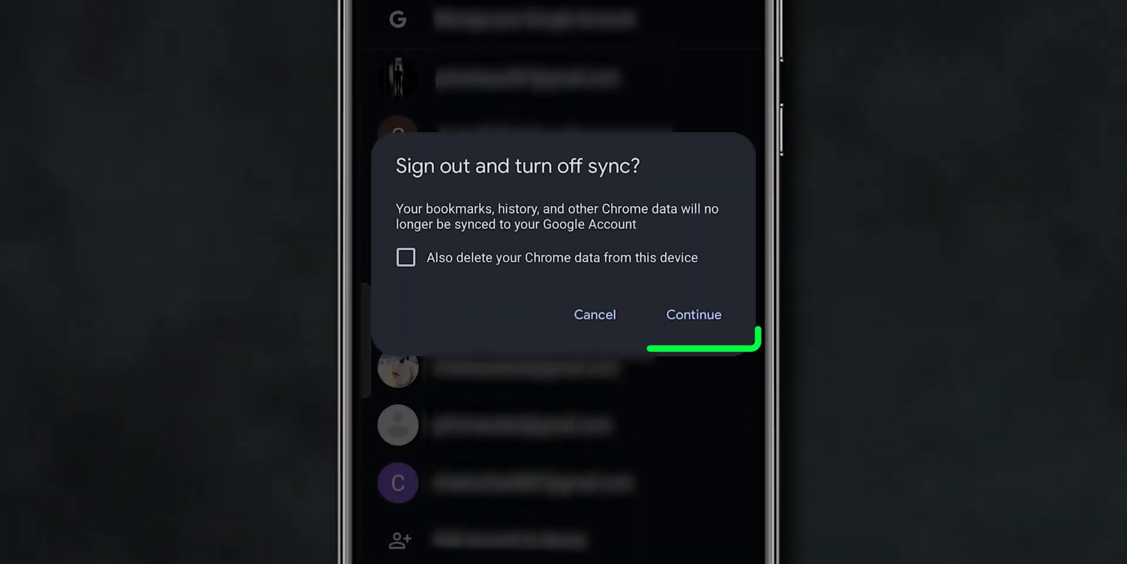
left_click(693, 315)
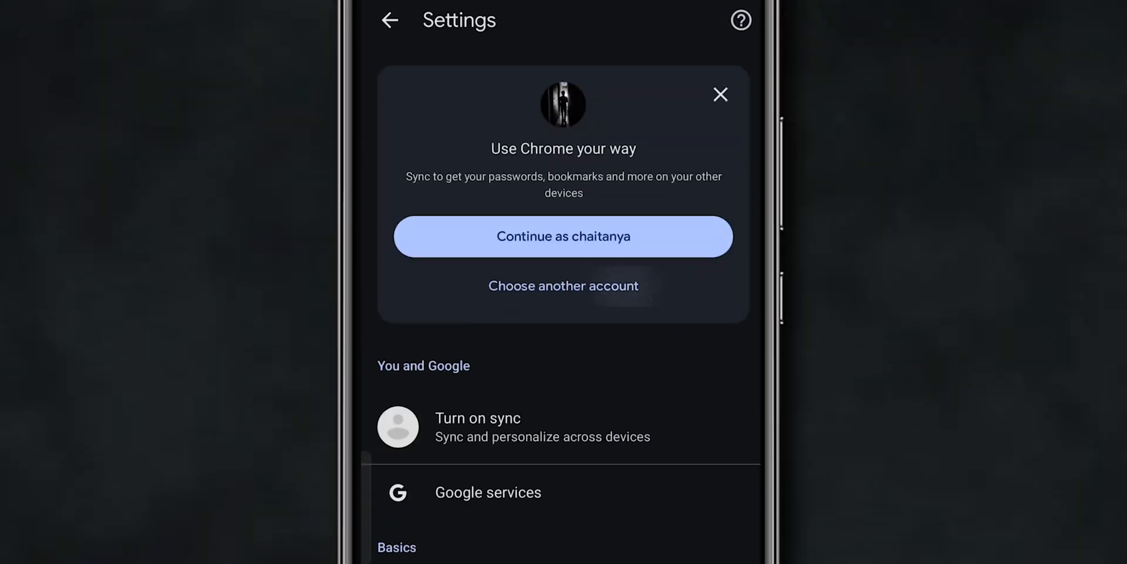
- Choose another account from the list and accept turning on sync with 'Yes, I'm in'
left_click(564, 285)
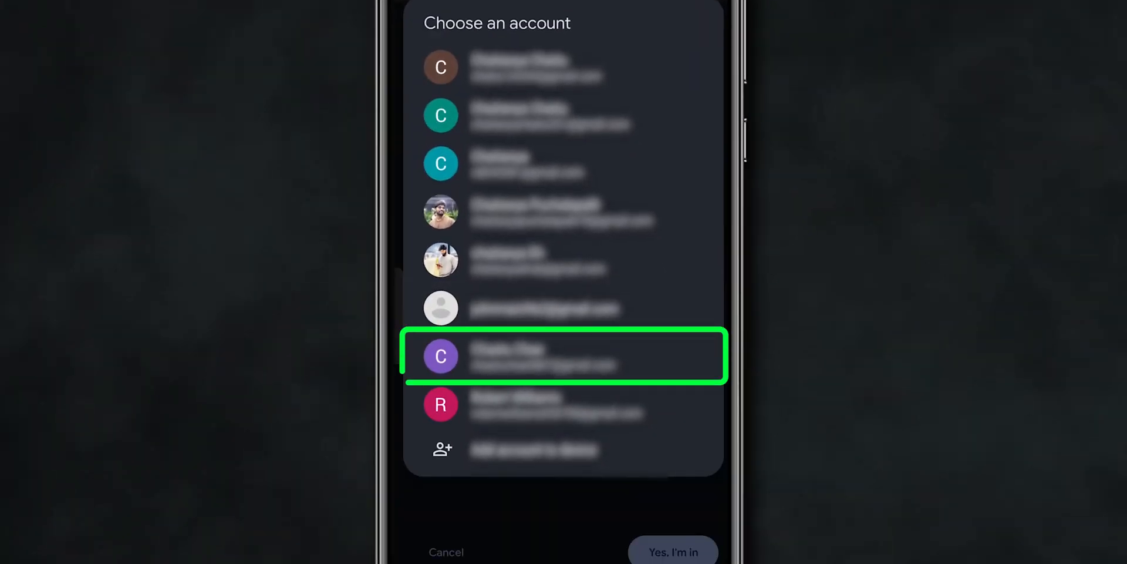
left_click(564, 356)
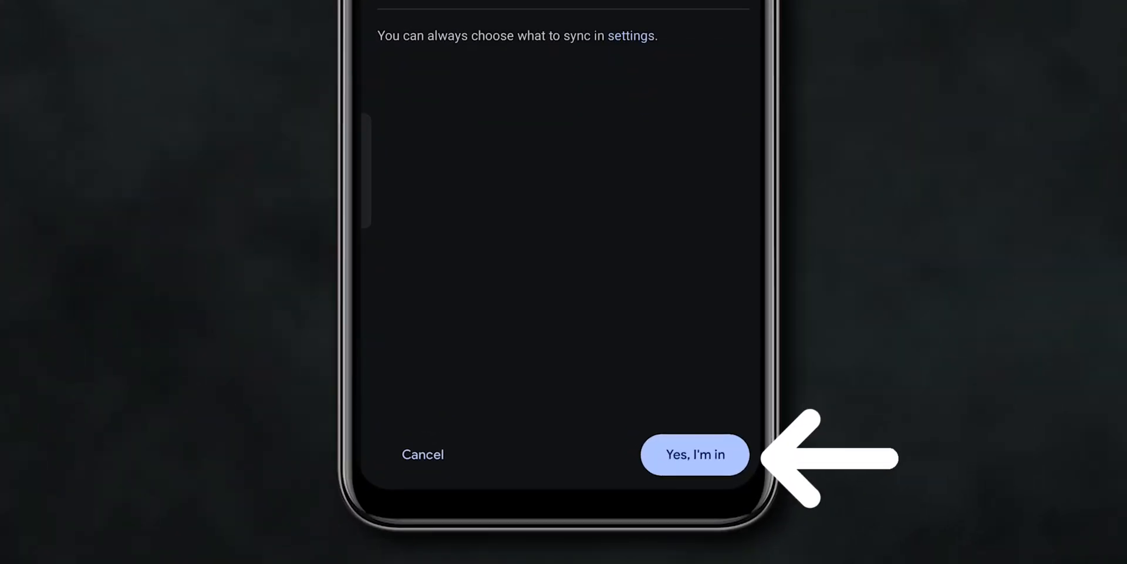
left_click(694, 455)
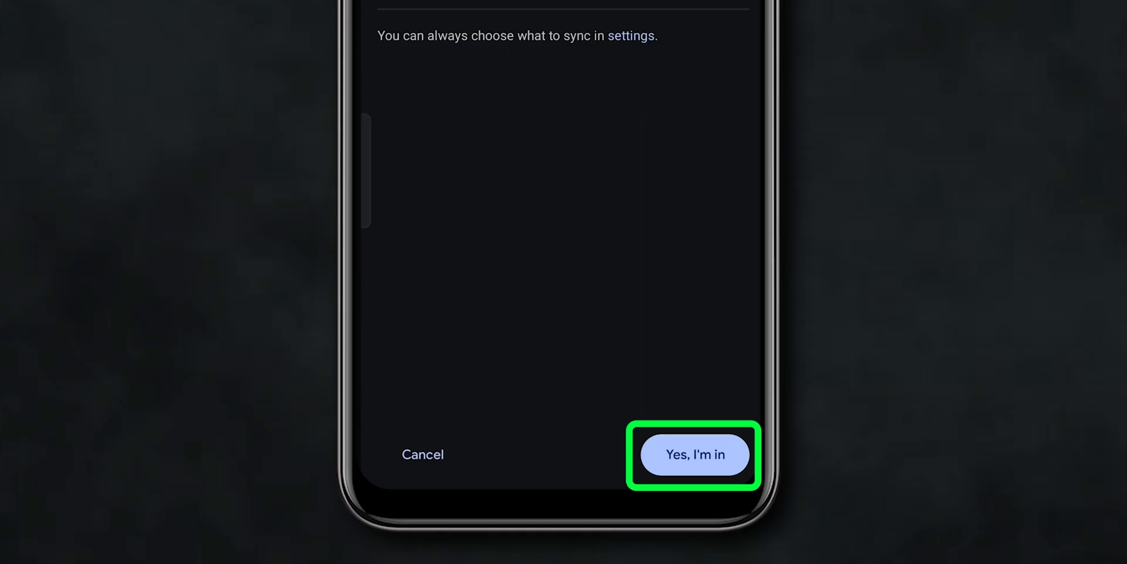
left_click(693, 453)
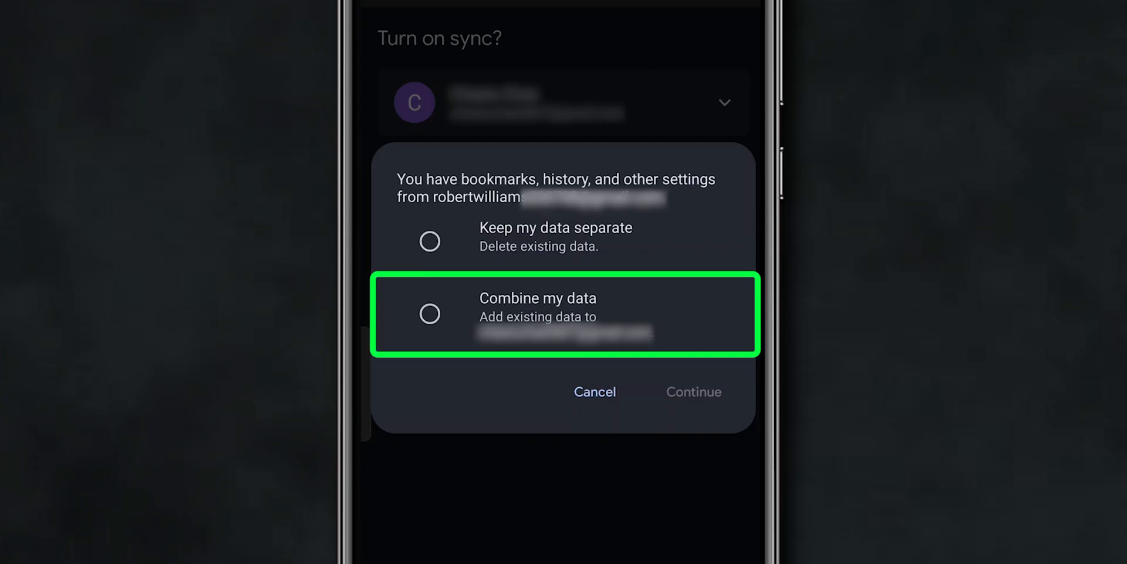
- Select Keep my data separate and continue, so Settings lists the new account
left_click(430, 241)
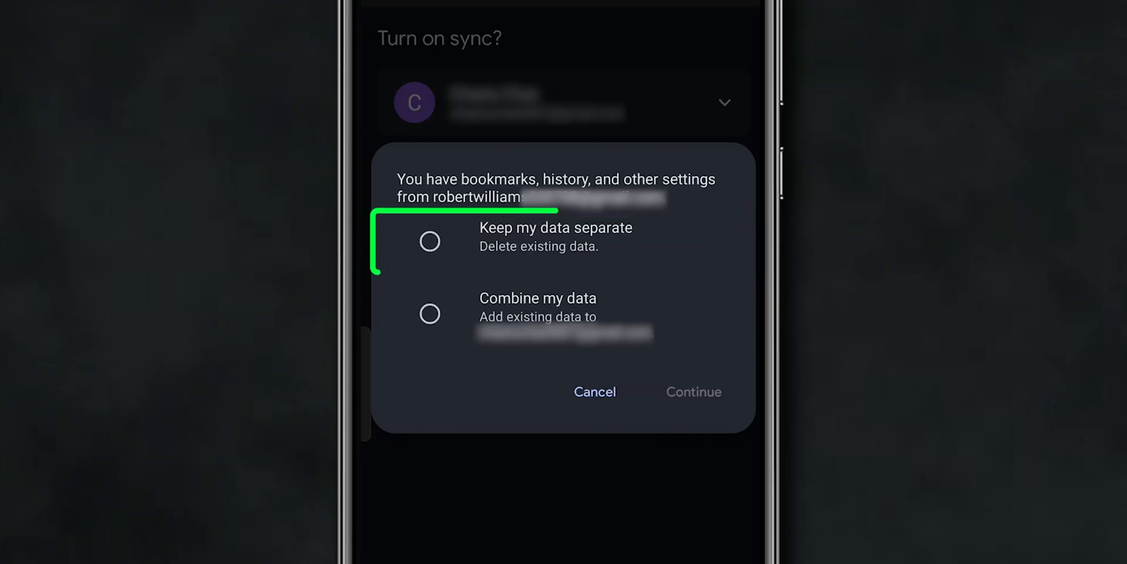
left_click(430, 242)
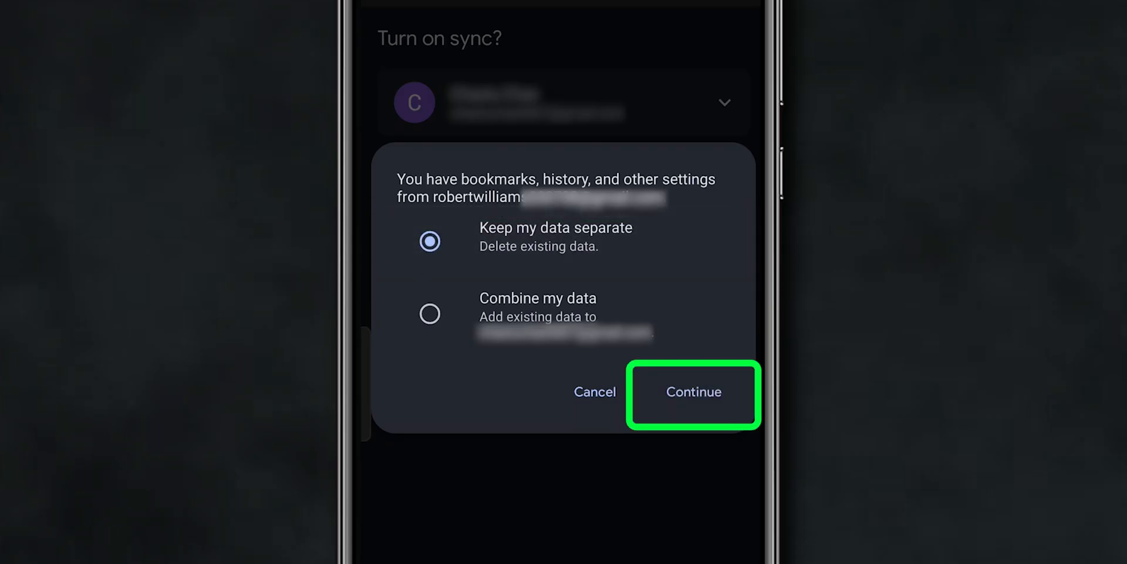
left_click(692, 391)
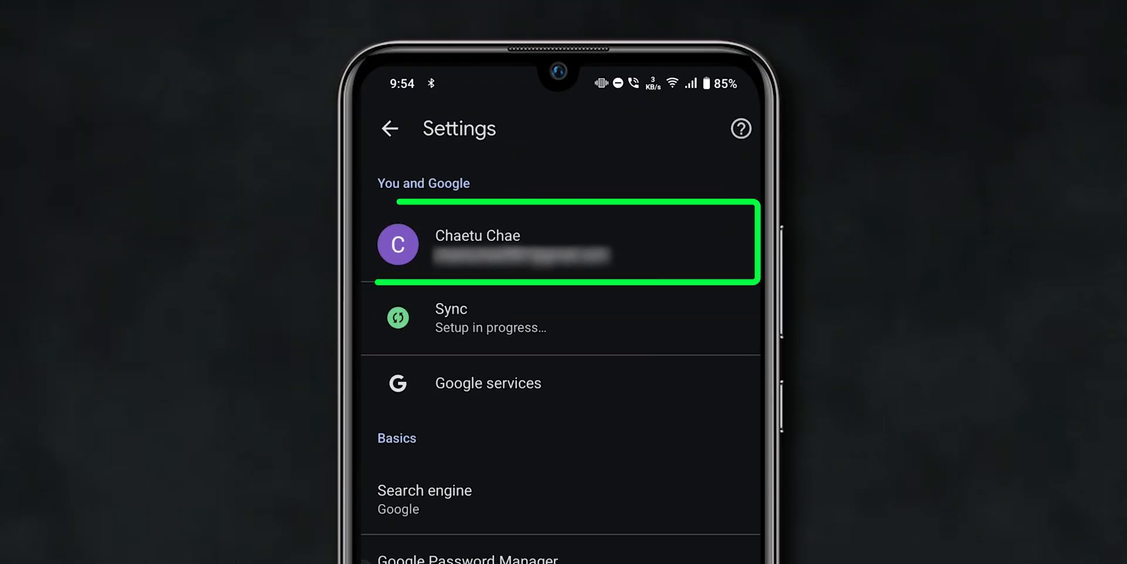